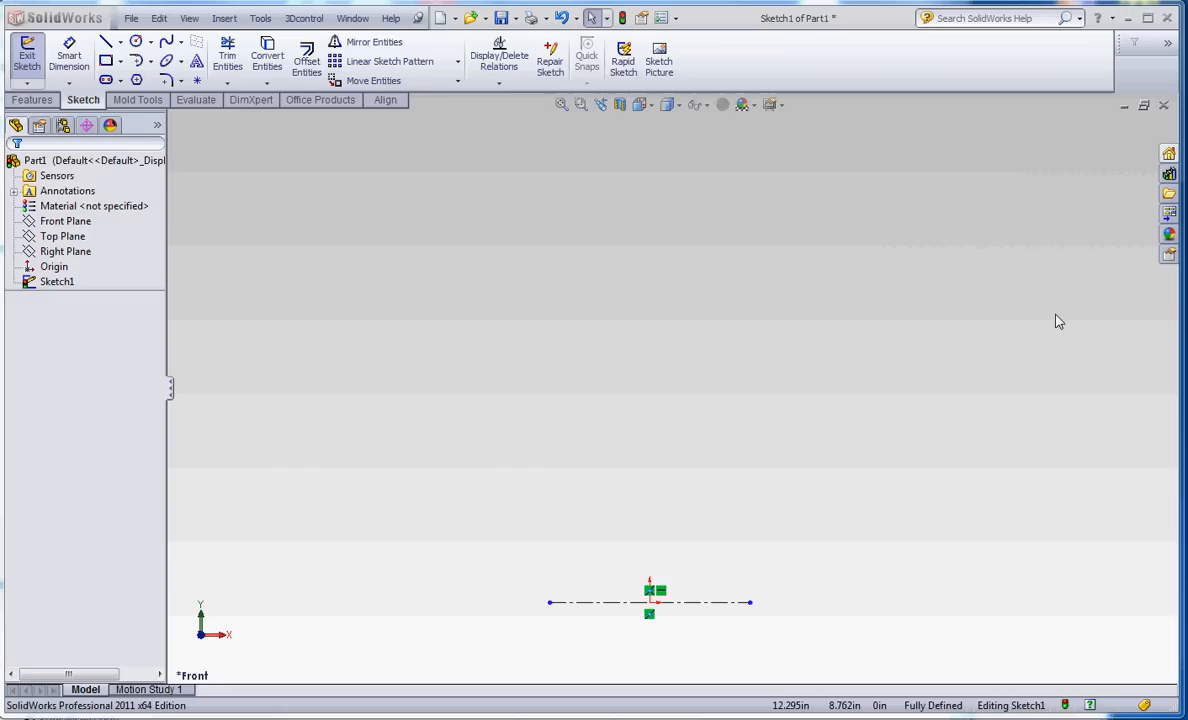
Draw a vertical centerline rising from the origin as the revolve axis
click(108, 40)
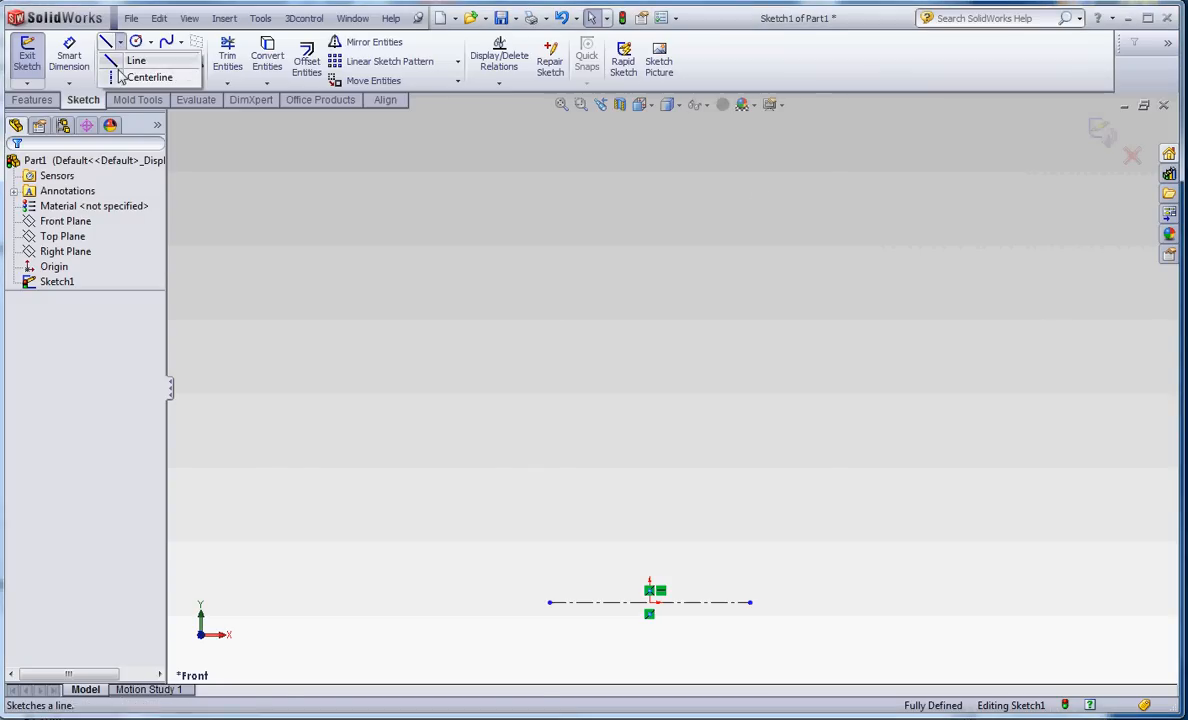
click(136, 60)
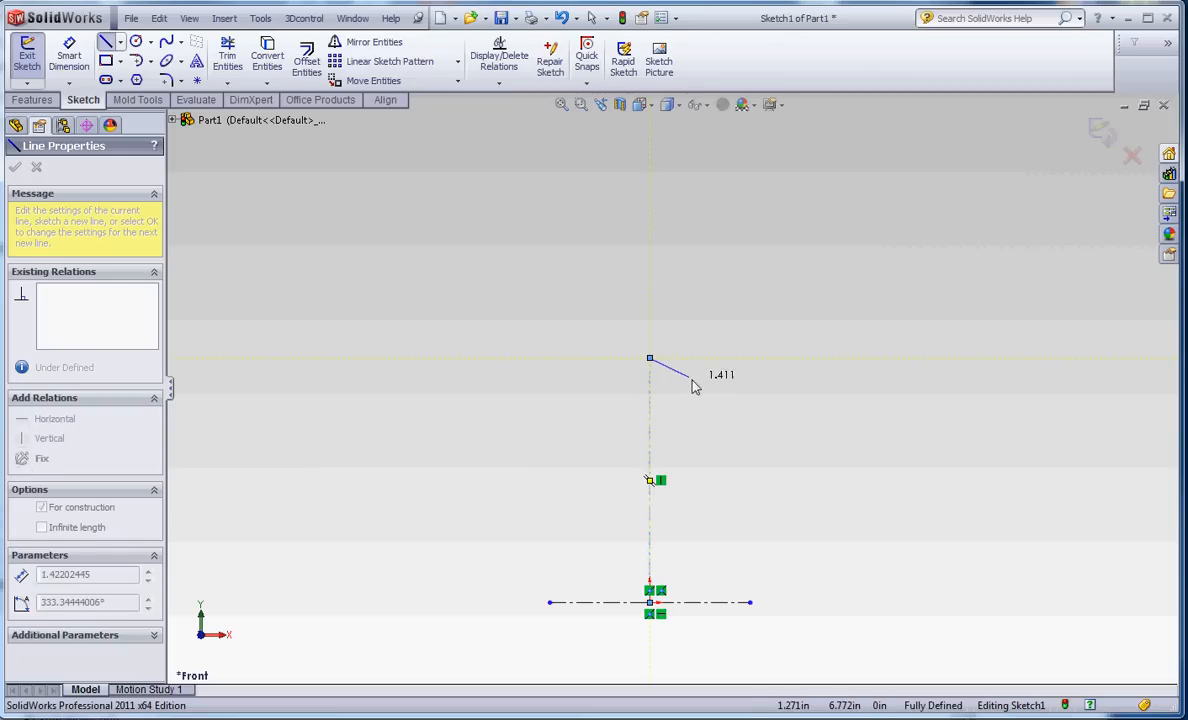
click(16, 168)
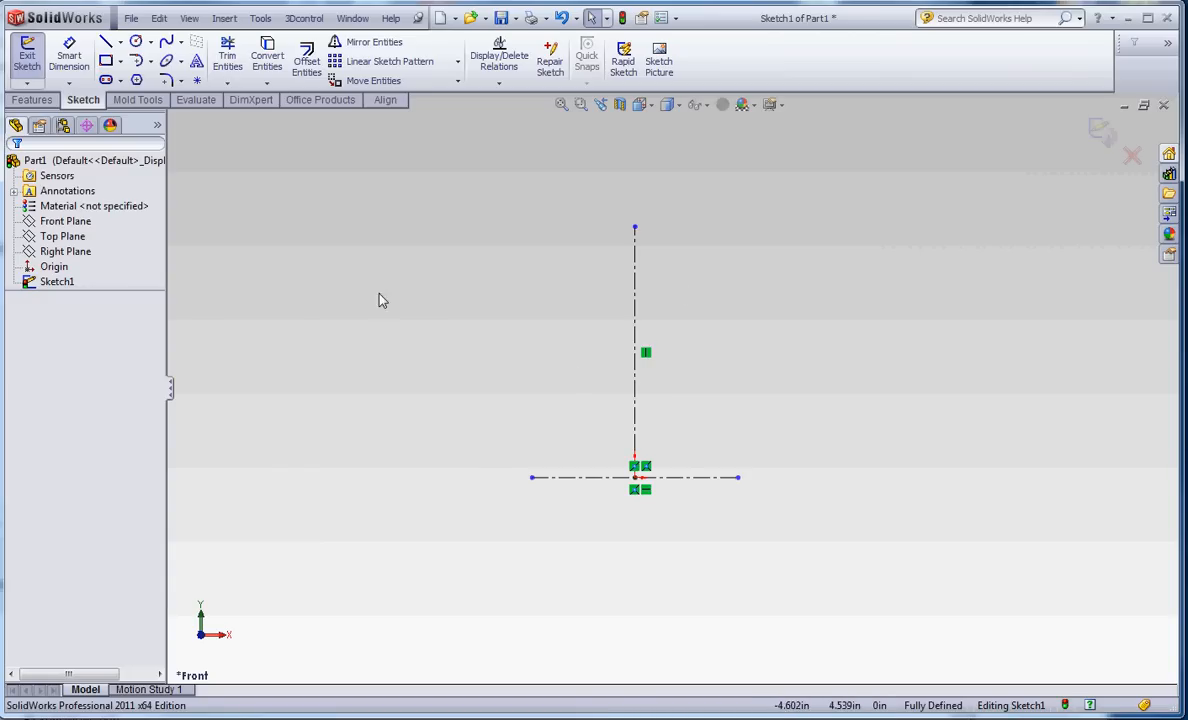
Draw a short horizontal base line running right from the origin with the Line tool
click(108, 40)
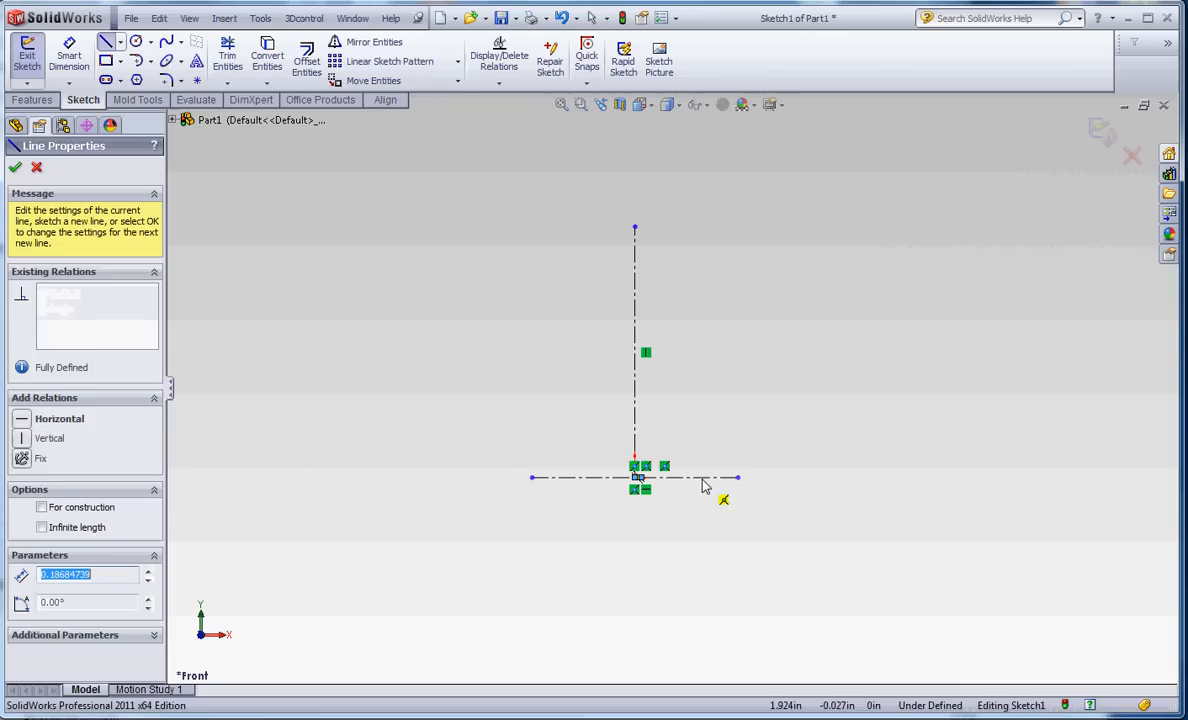
click(16, 168)
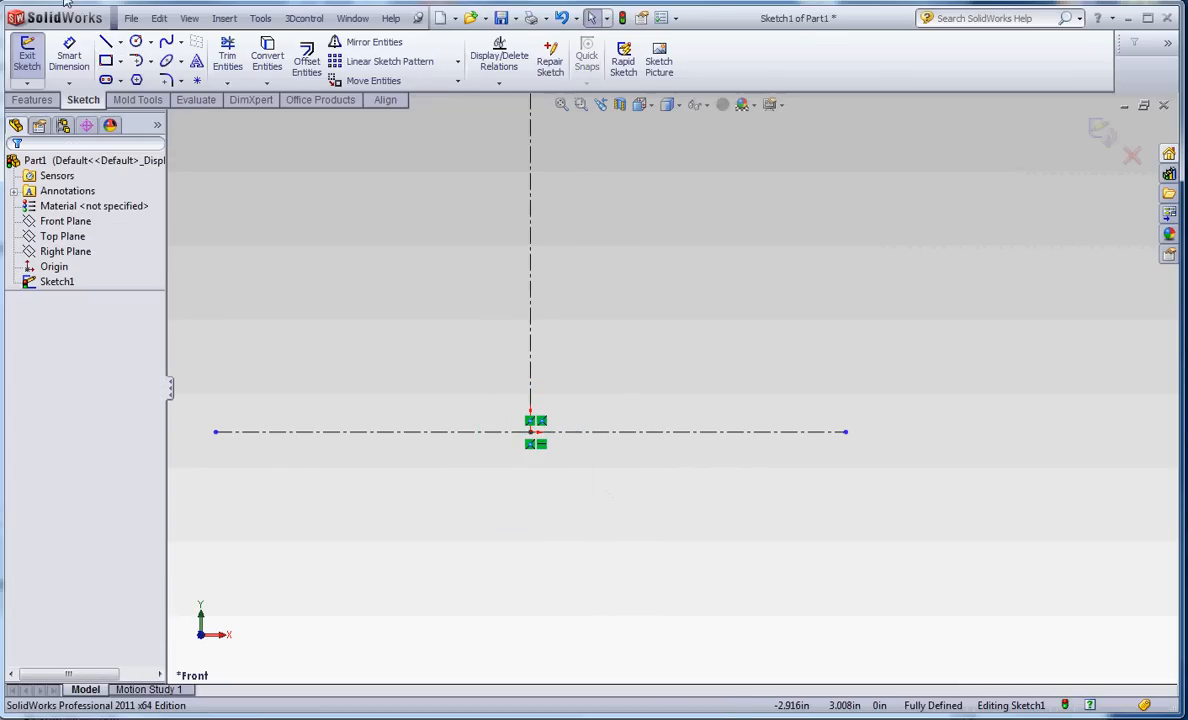
click(108, 40)
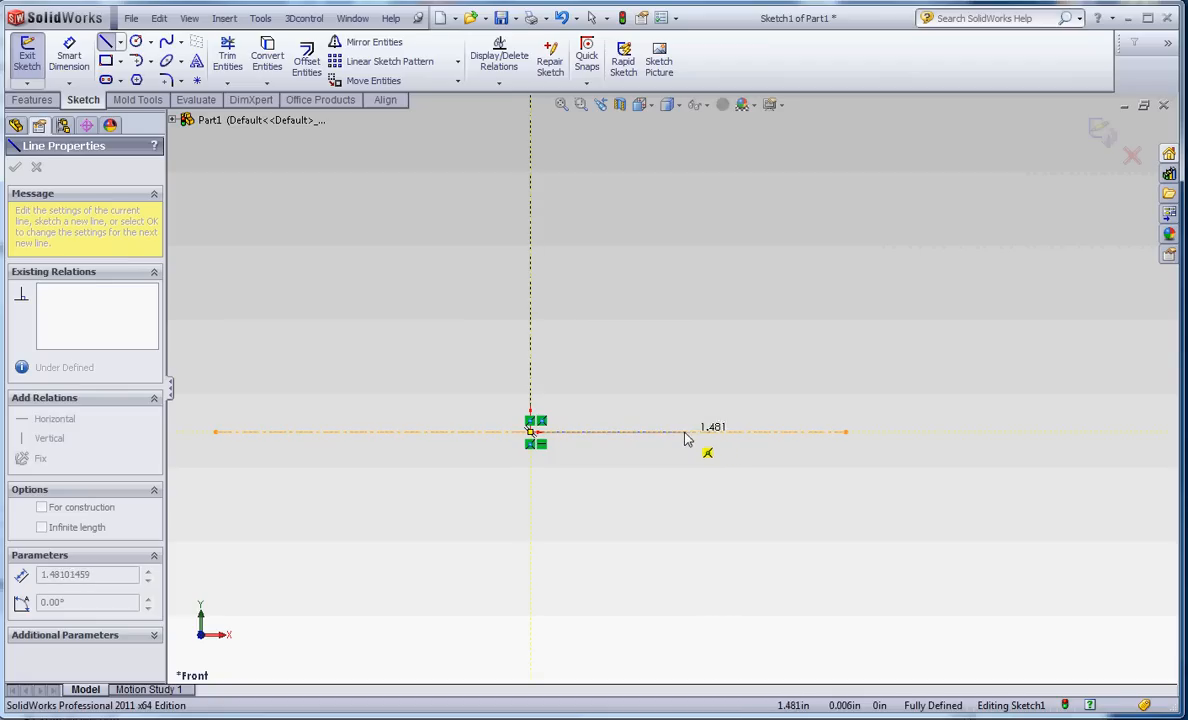
click(16, 168)
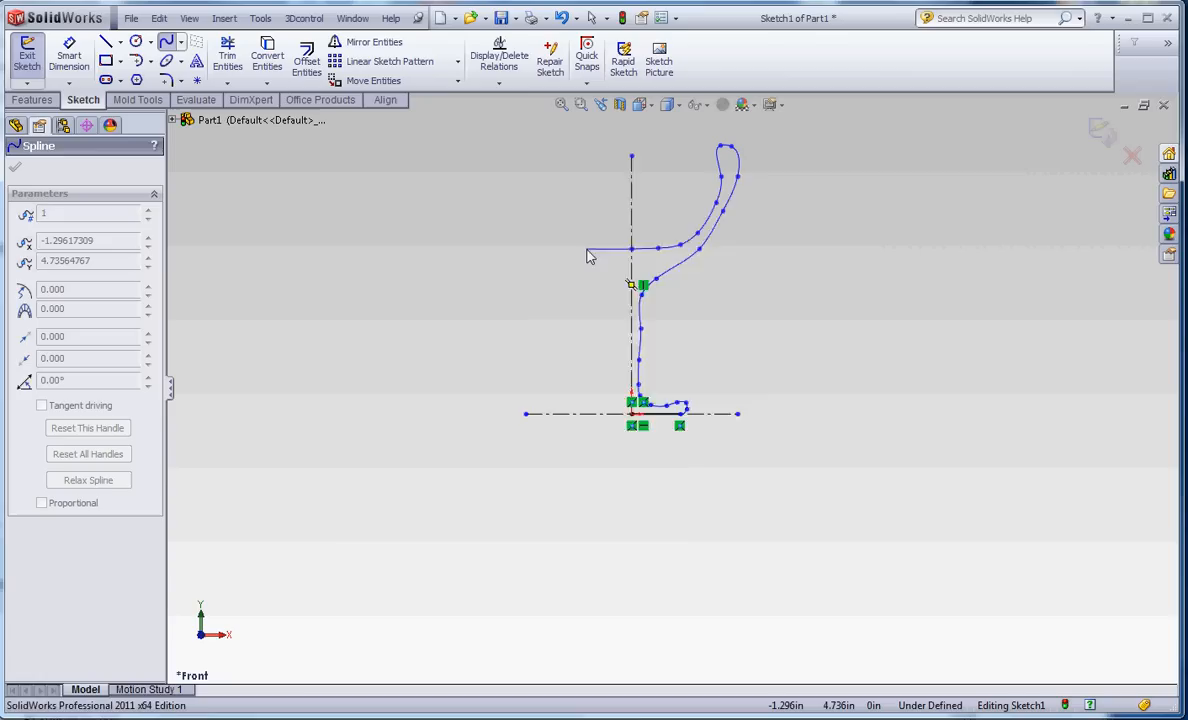
Add spline points tracing the foot, stem and bowl profile of the glass
click(700, 230)
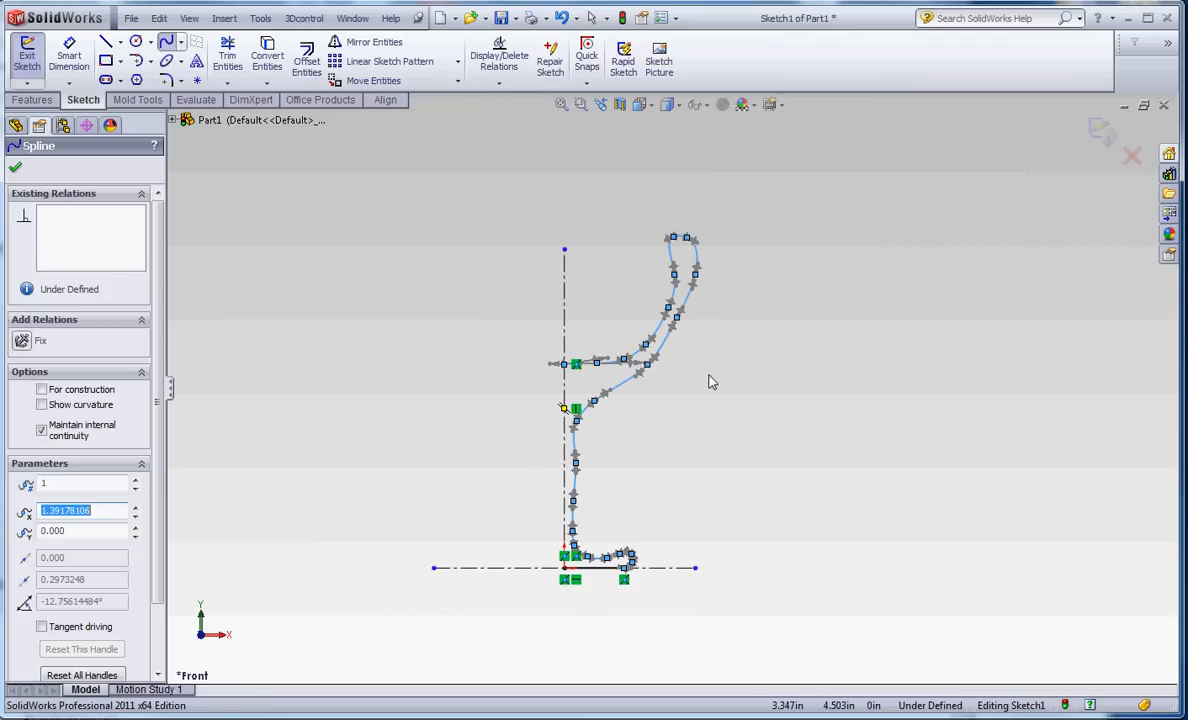
mouse_move(710, 382)
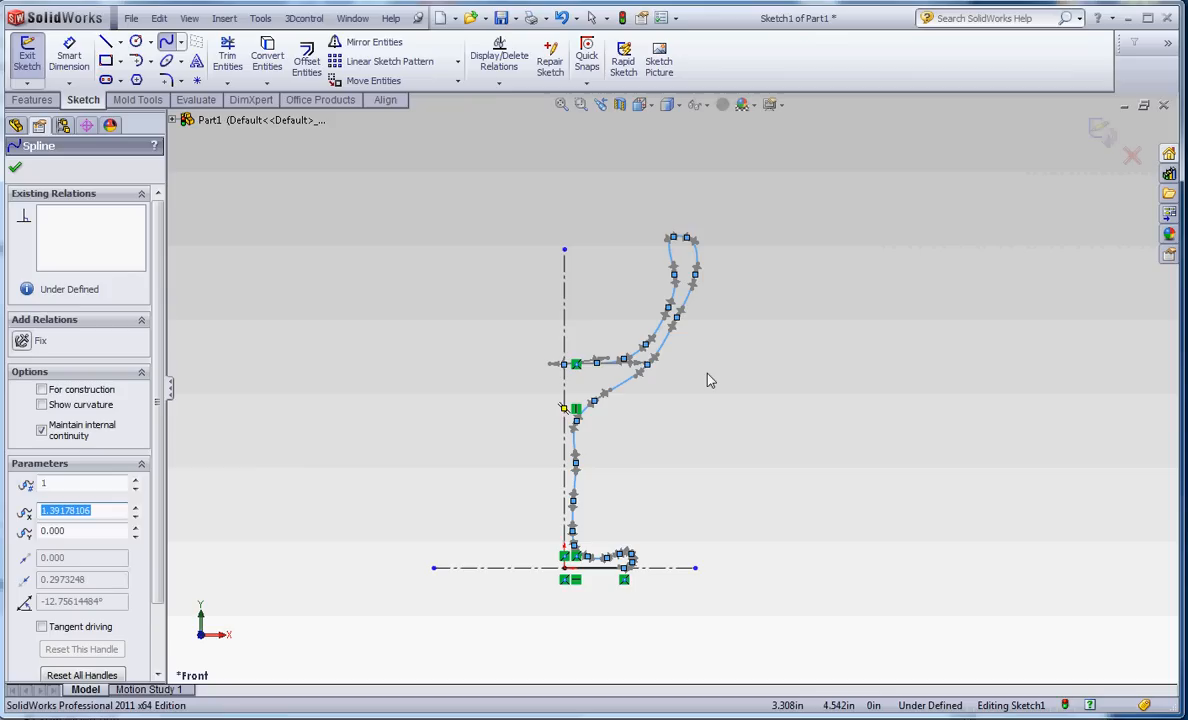
mouse_move(78, 198)
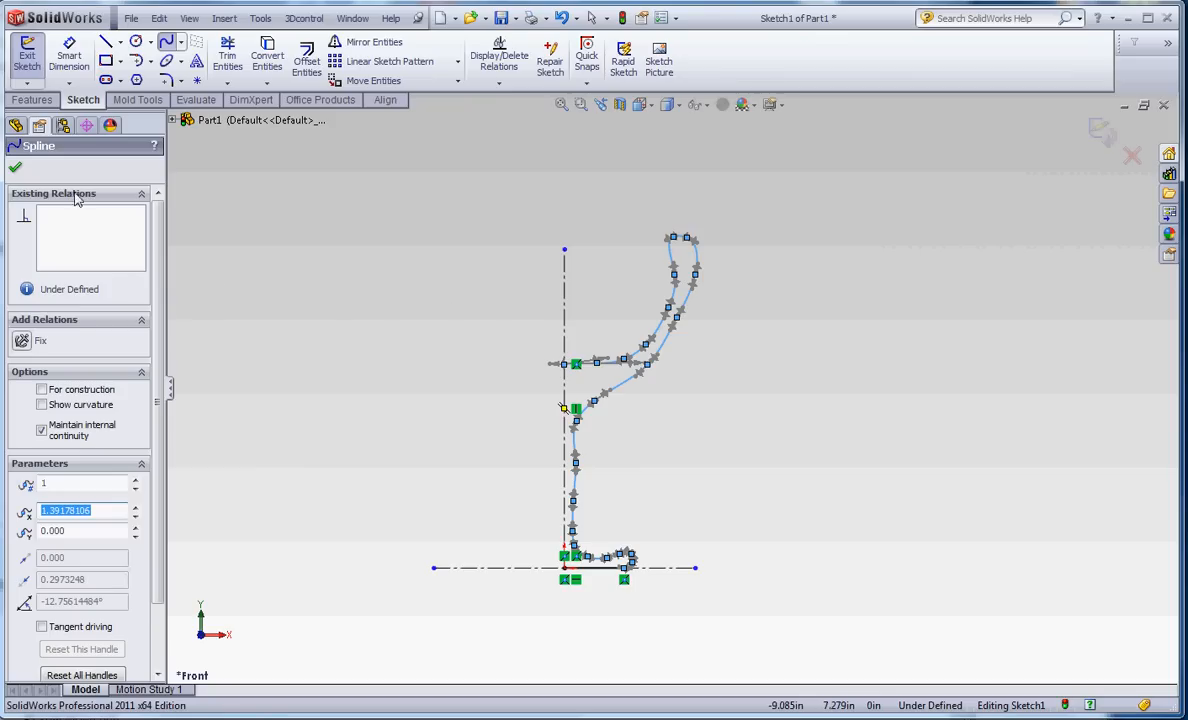
Drag stem points and the bowl tangent handle to smooth the stem-to-bowl transition, then finish editing
click(16, 168)
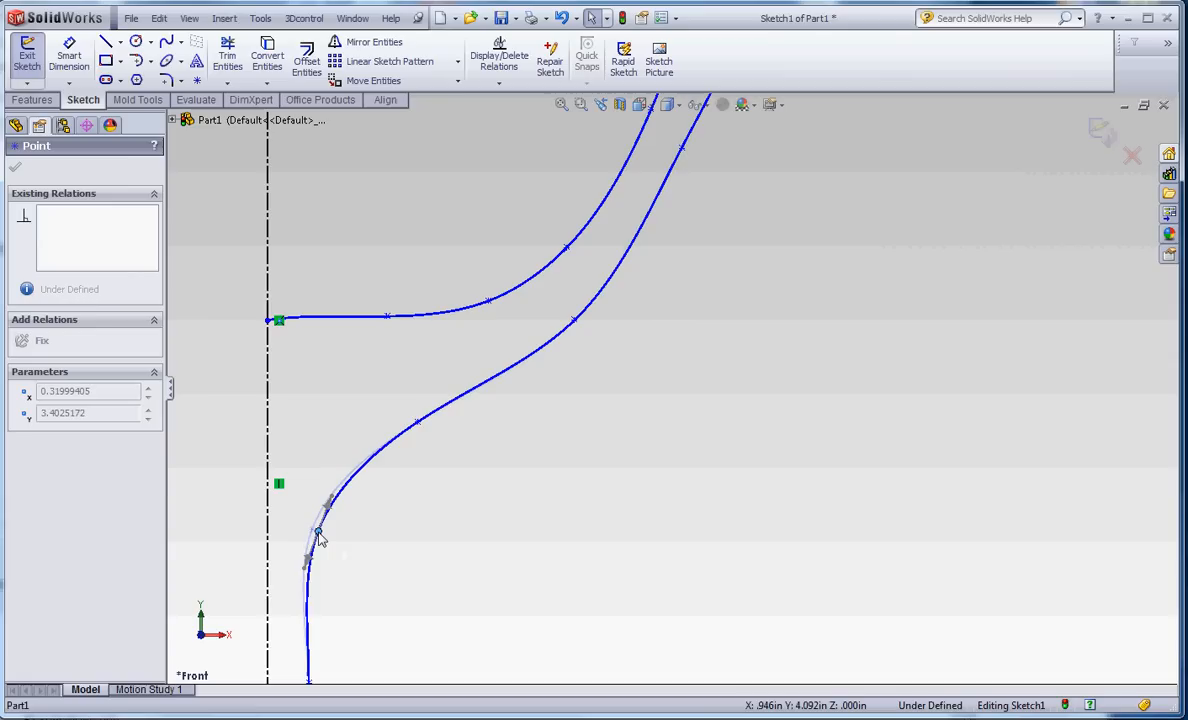
drag(318, 532, 308, 542)
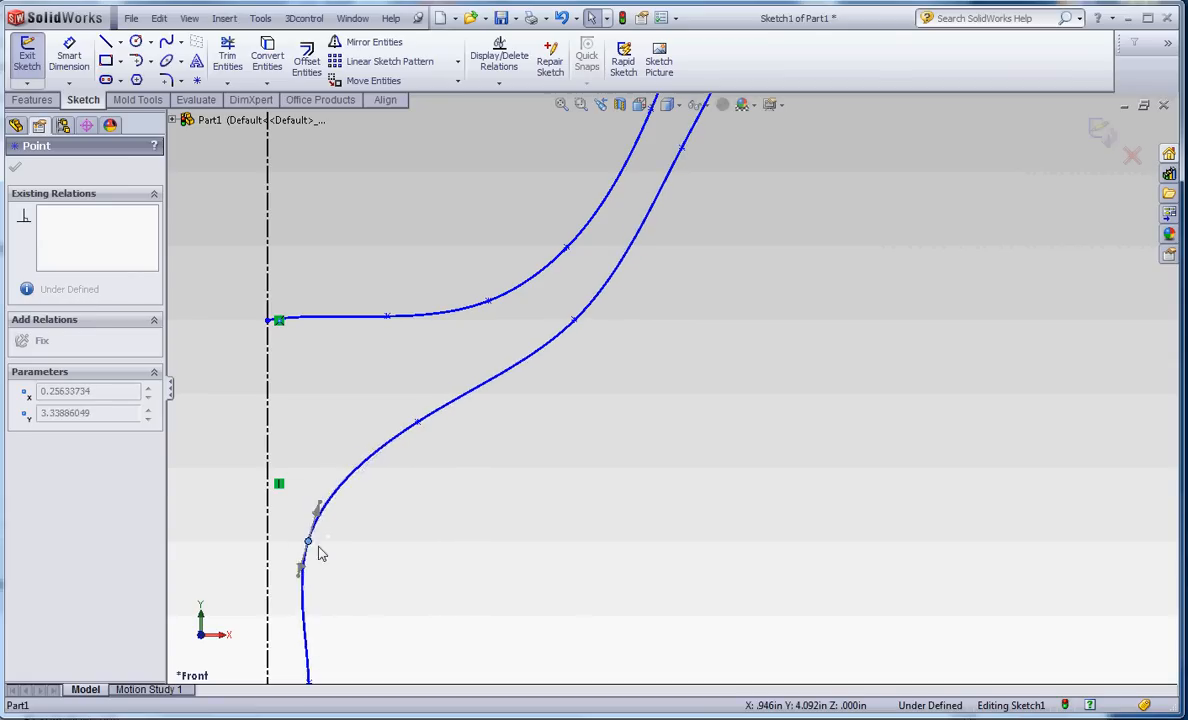
drag(308, 540, 336, 528)
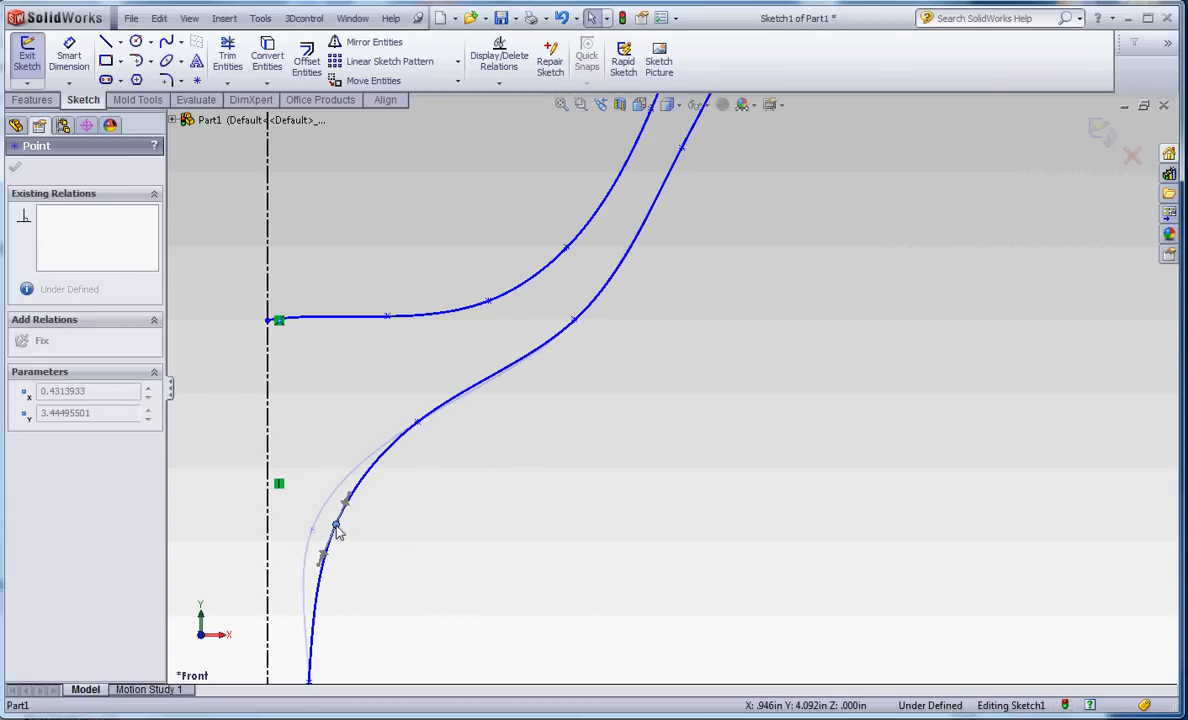
click(336, 524)
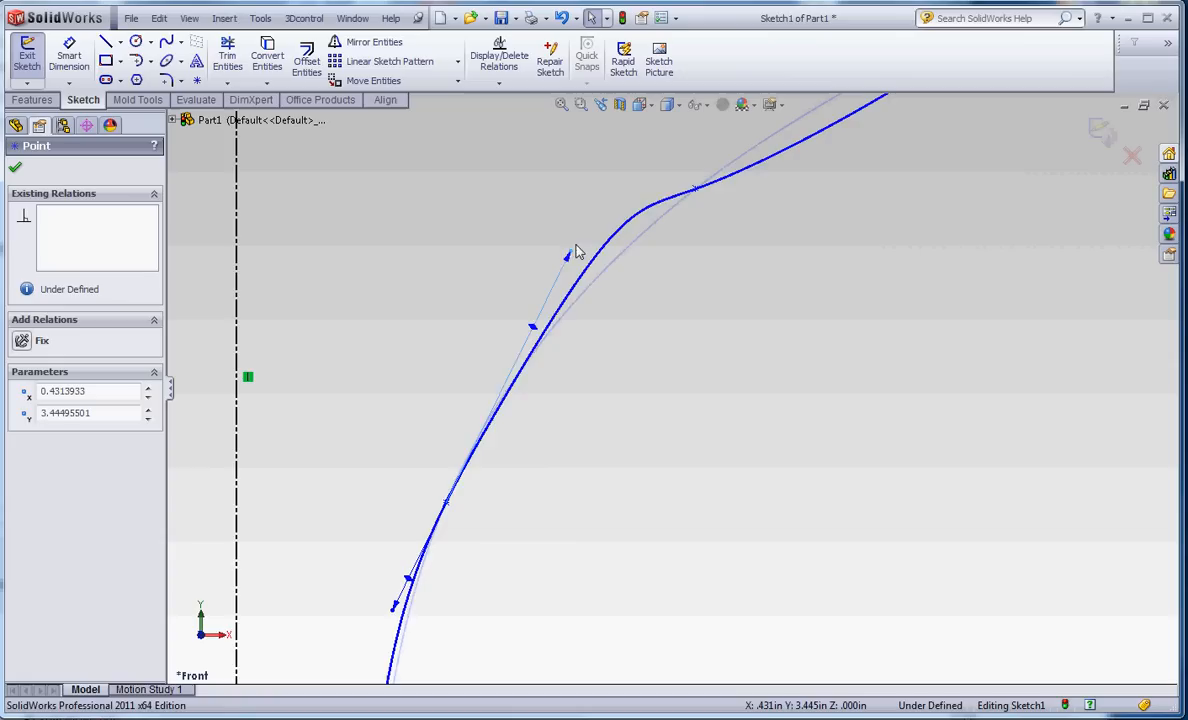
drag(564, 256, 648, 148)
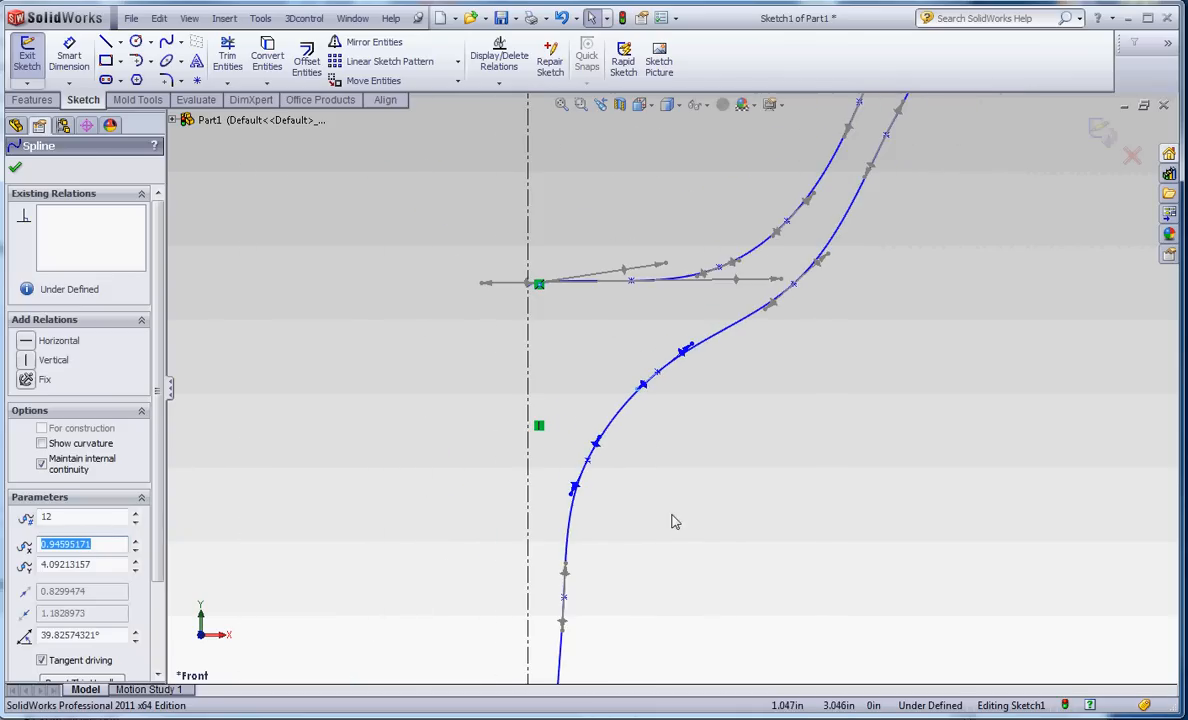
click(16, 166)
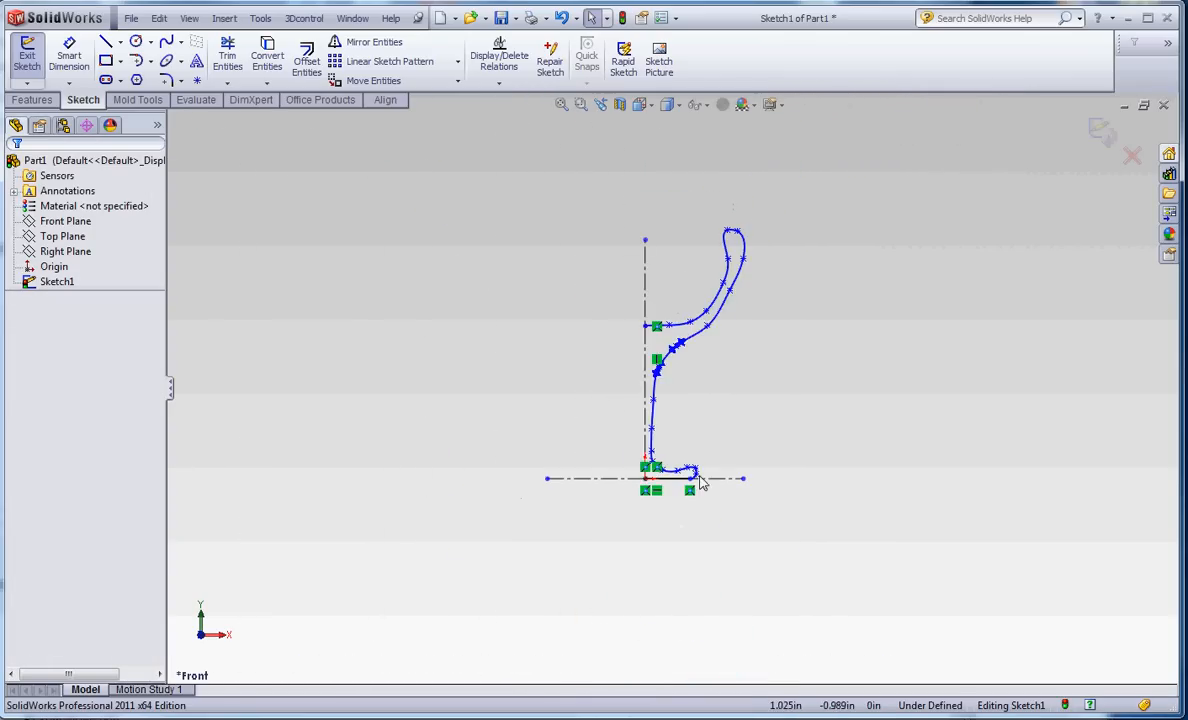
Run Fully Define Sketch to add automatic baseline dimensions, dismissing the under-defined warning
right_click(700, 482)
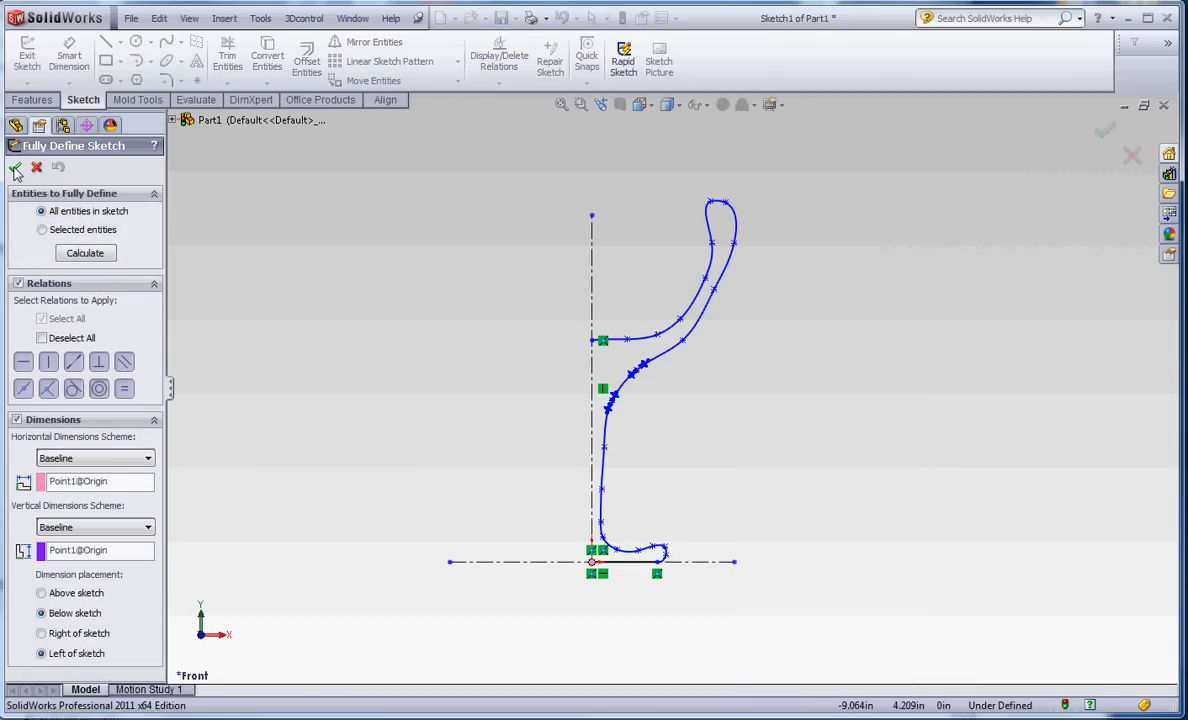
click(84, 252)
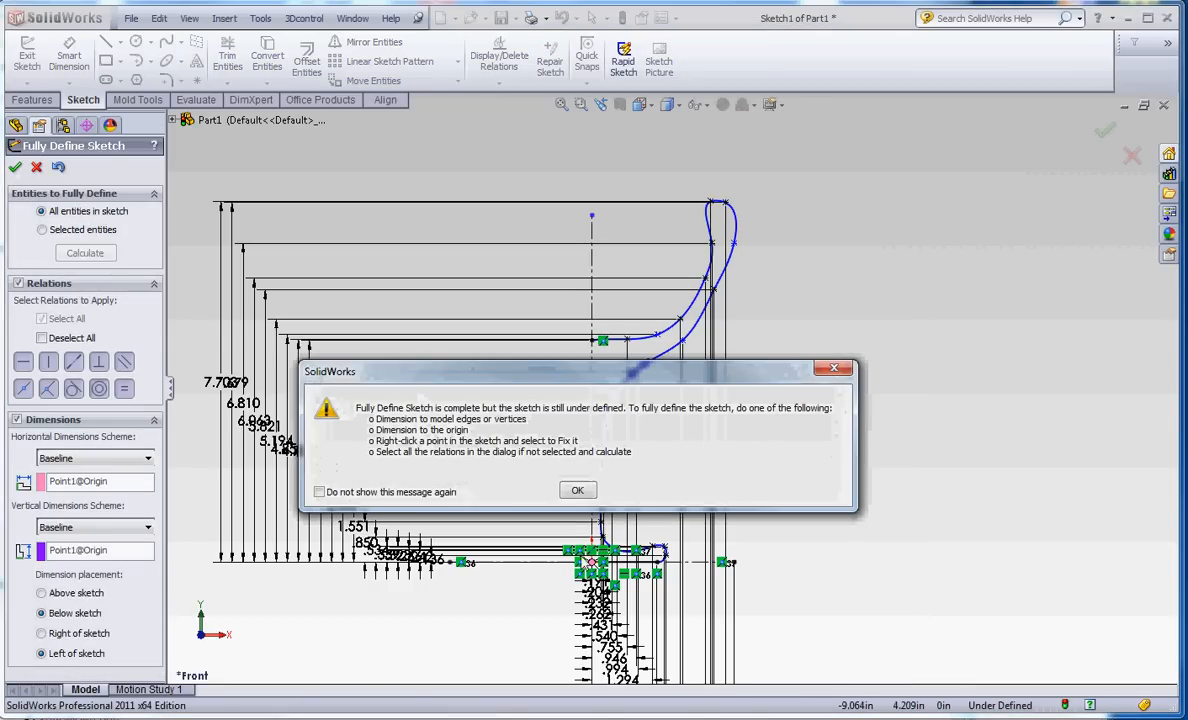
click(576, 490)
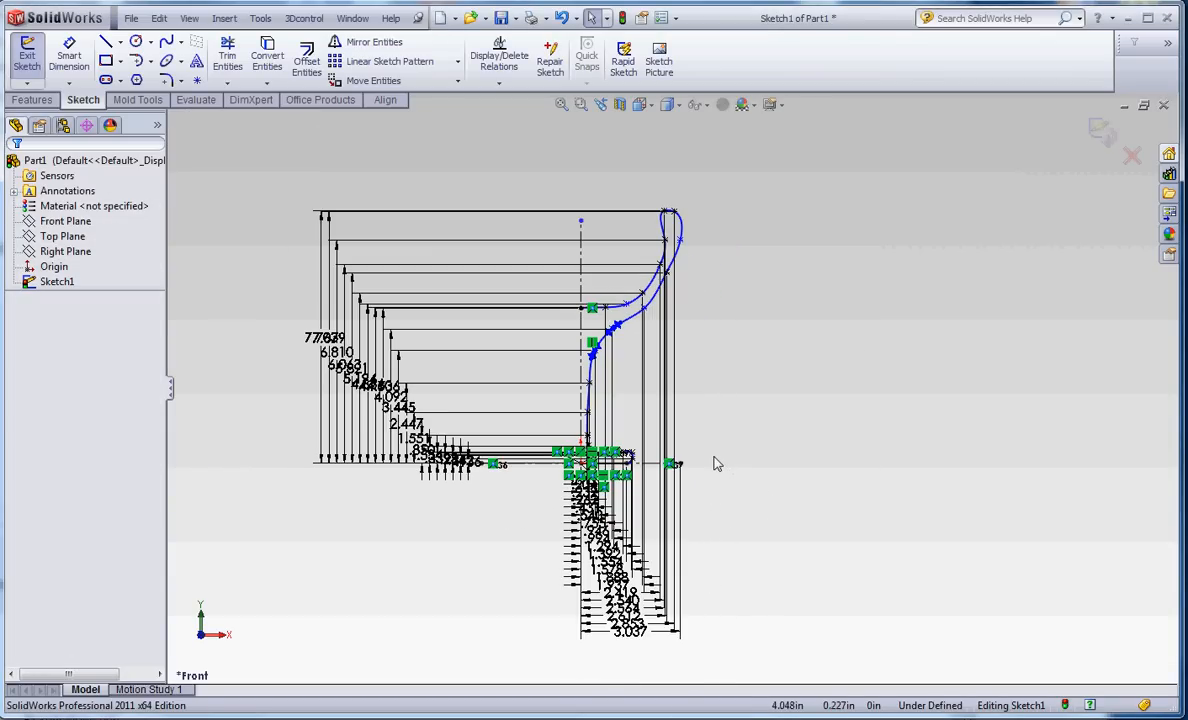
mouse_move(648, 344)
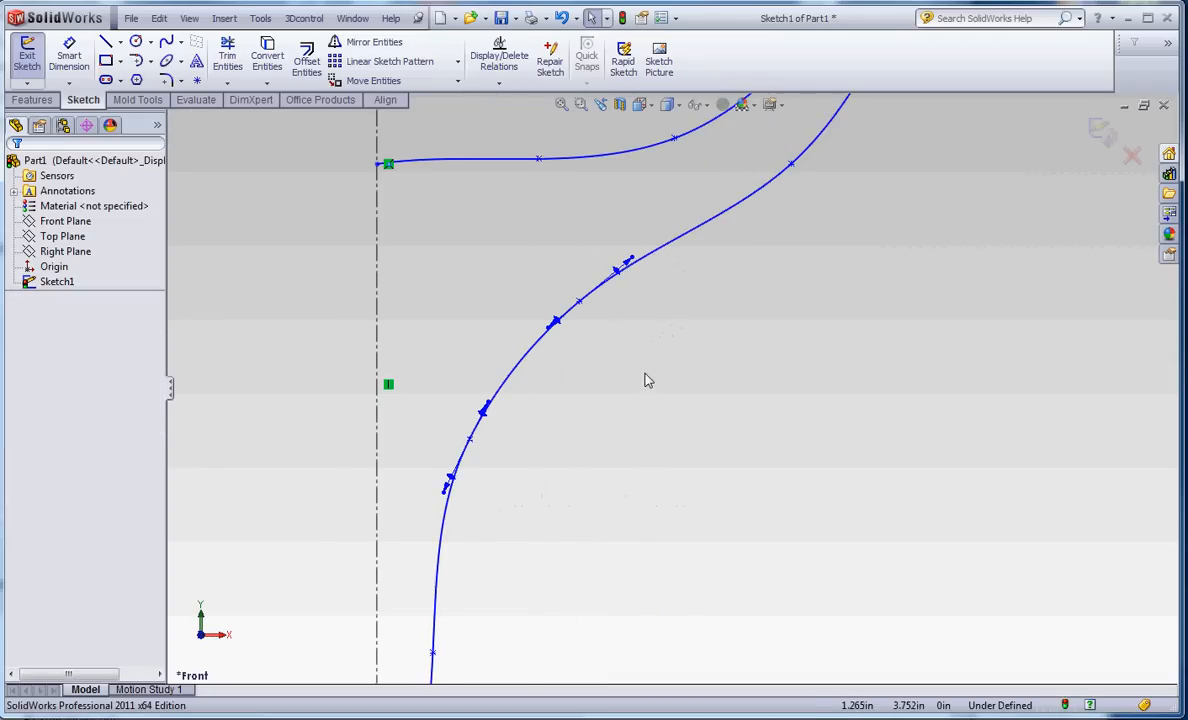
mouse_move(620, 288)
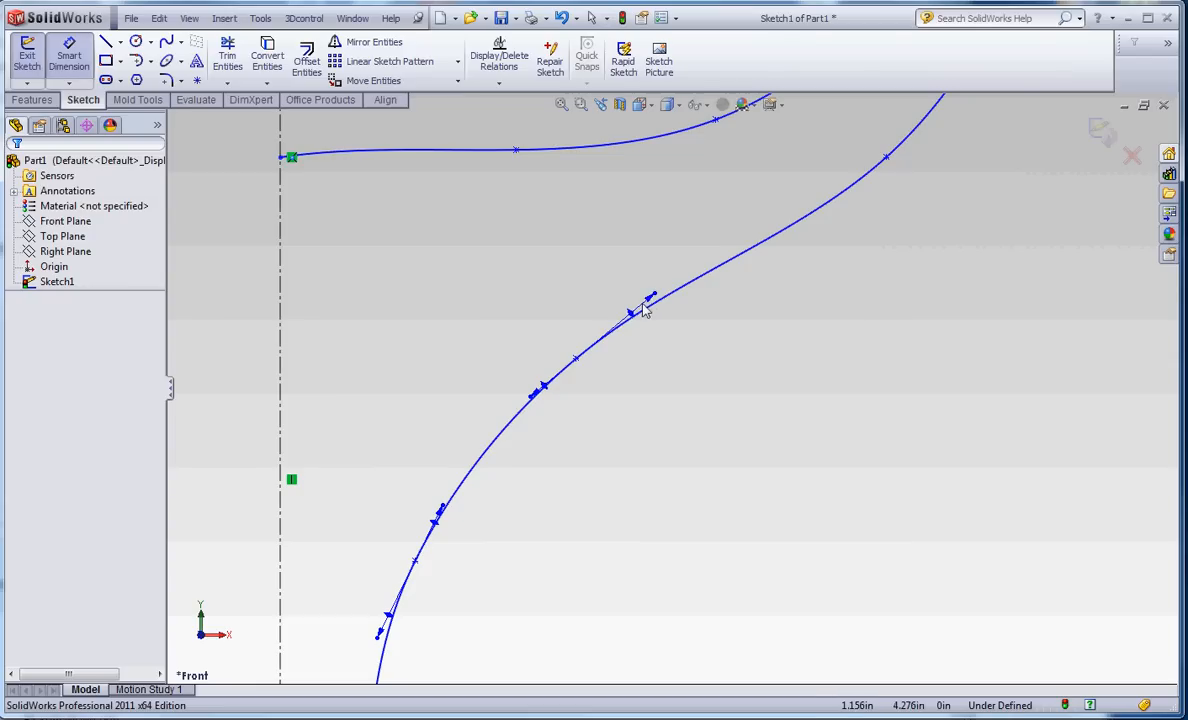
Dimension the stem-to-bowl tangent handle to 2.000 length at 50° from the centerline
click(630, 312)
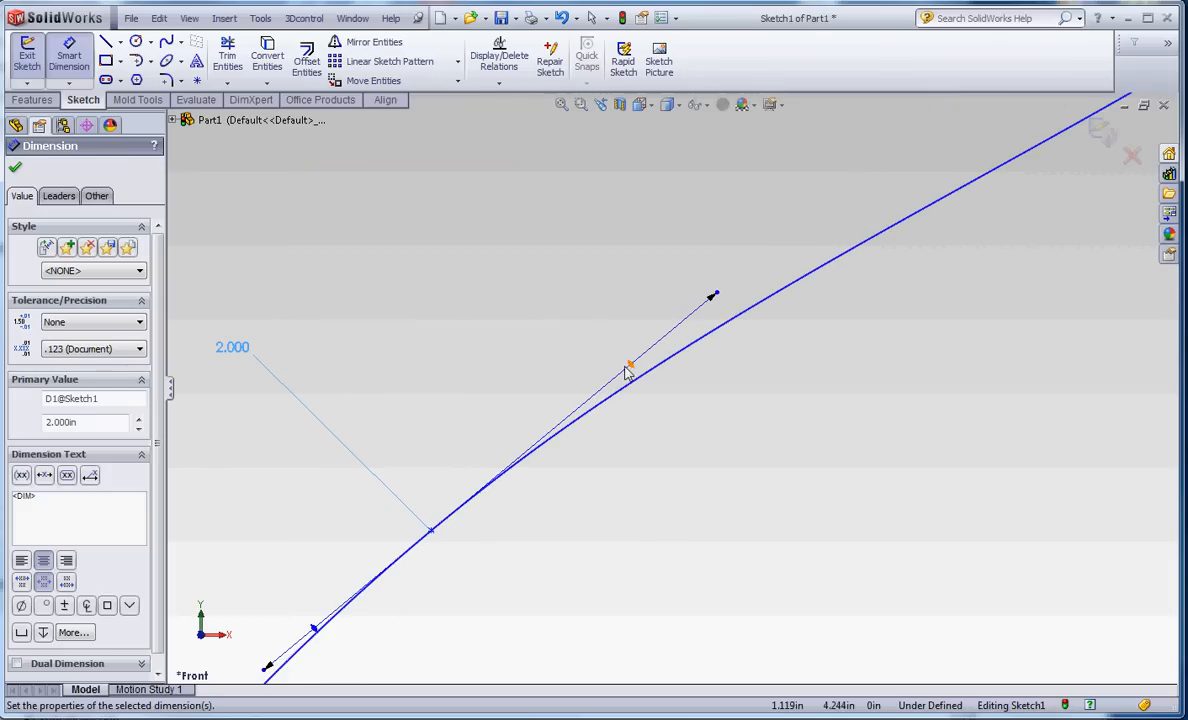
click(630, 364)
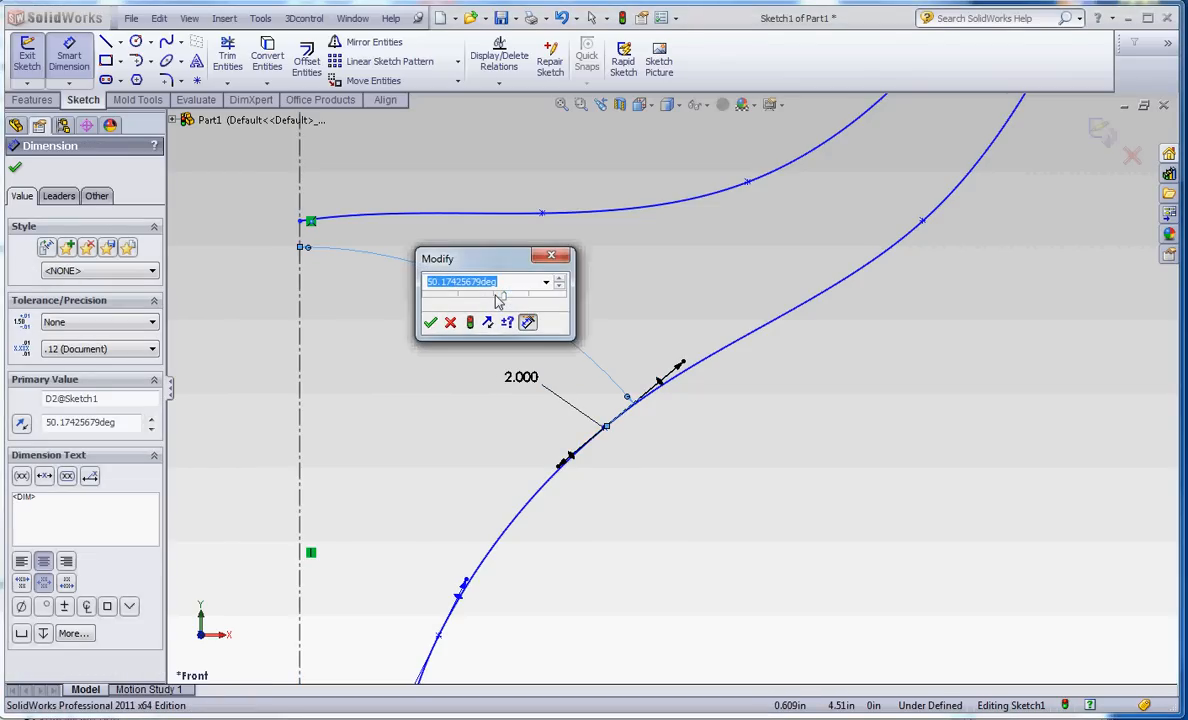
click(430, 322)
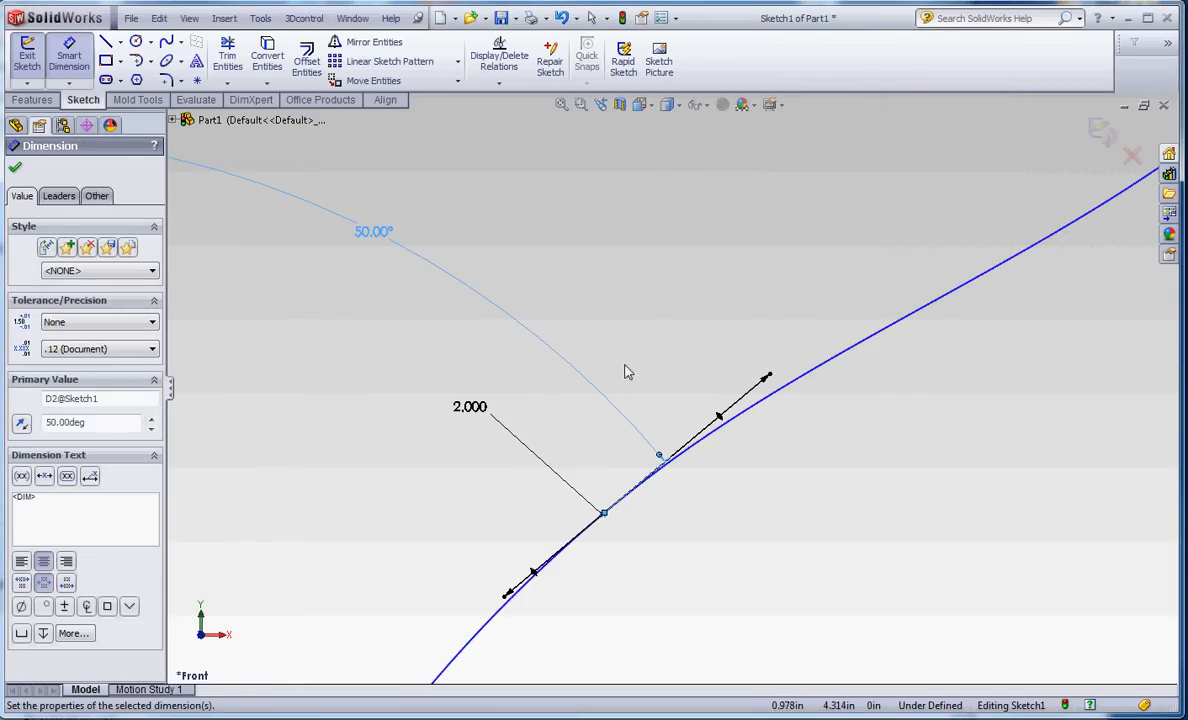
mouse_move(648, 536)
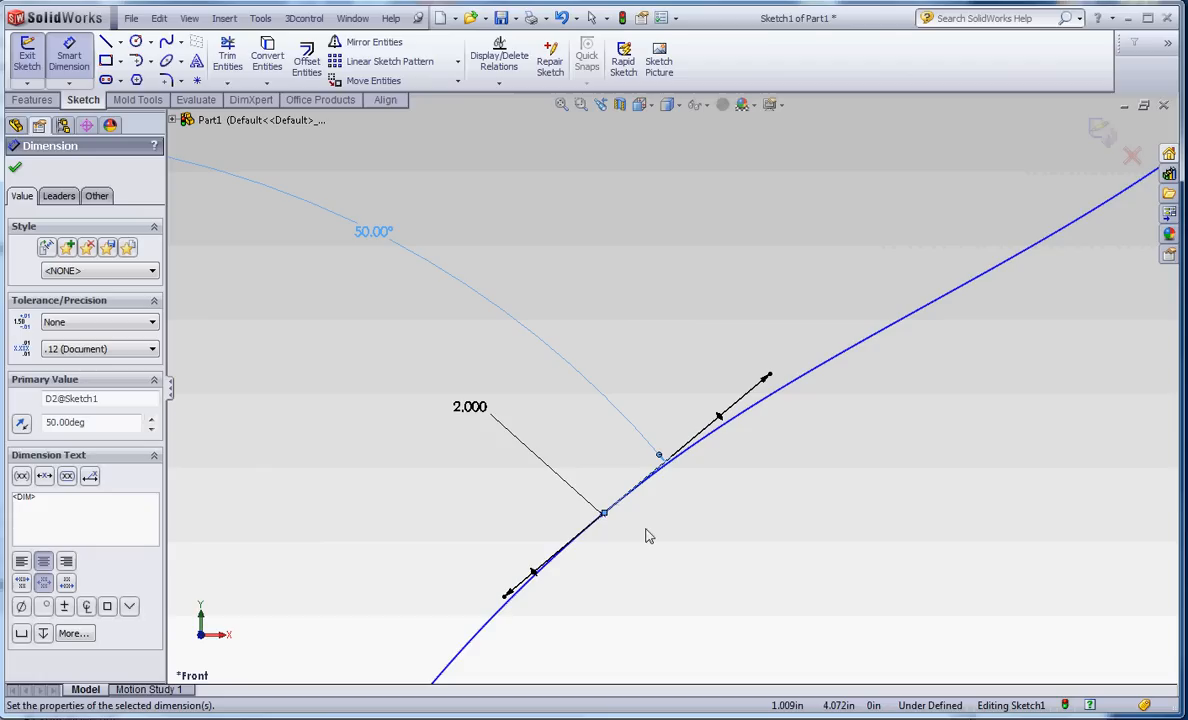
mouse_move(518, 474)
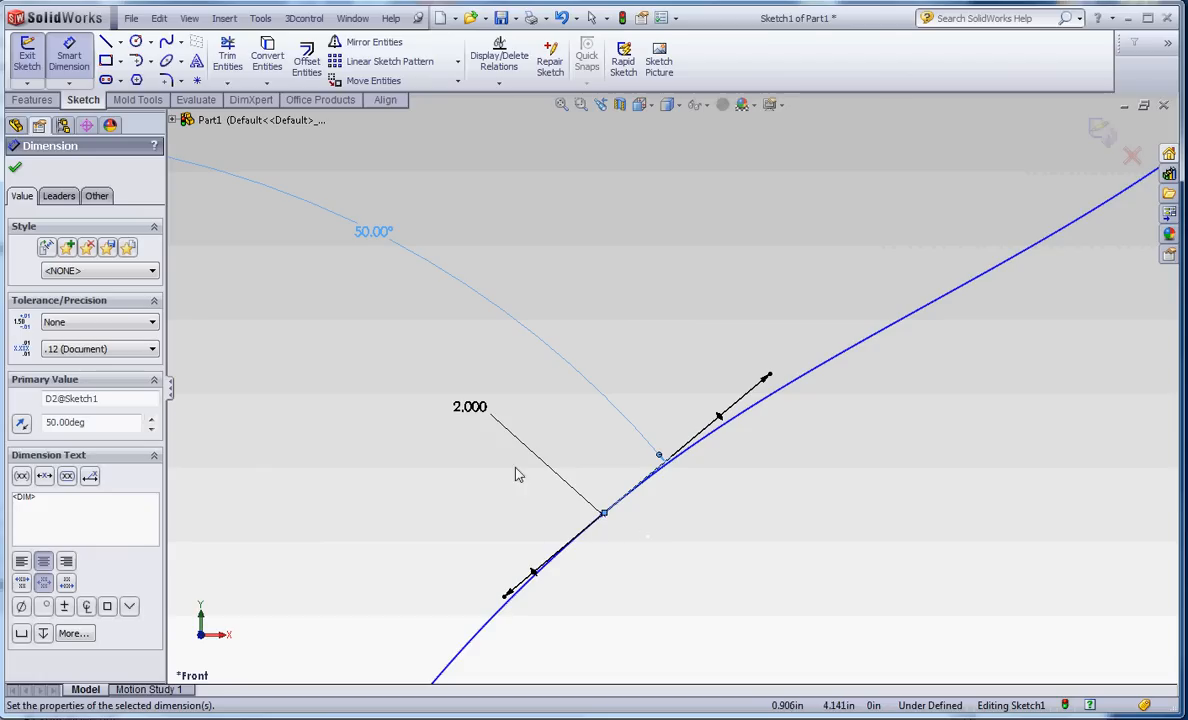
mouse_move(608, 518)
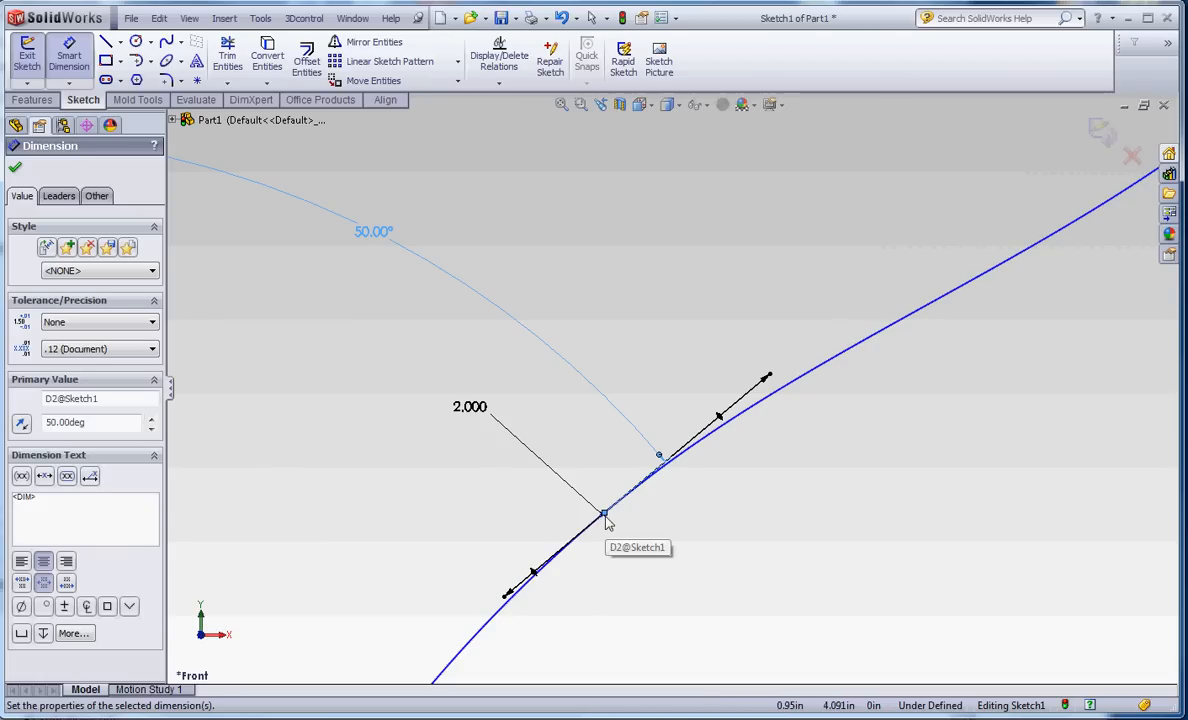
click(16, 168)
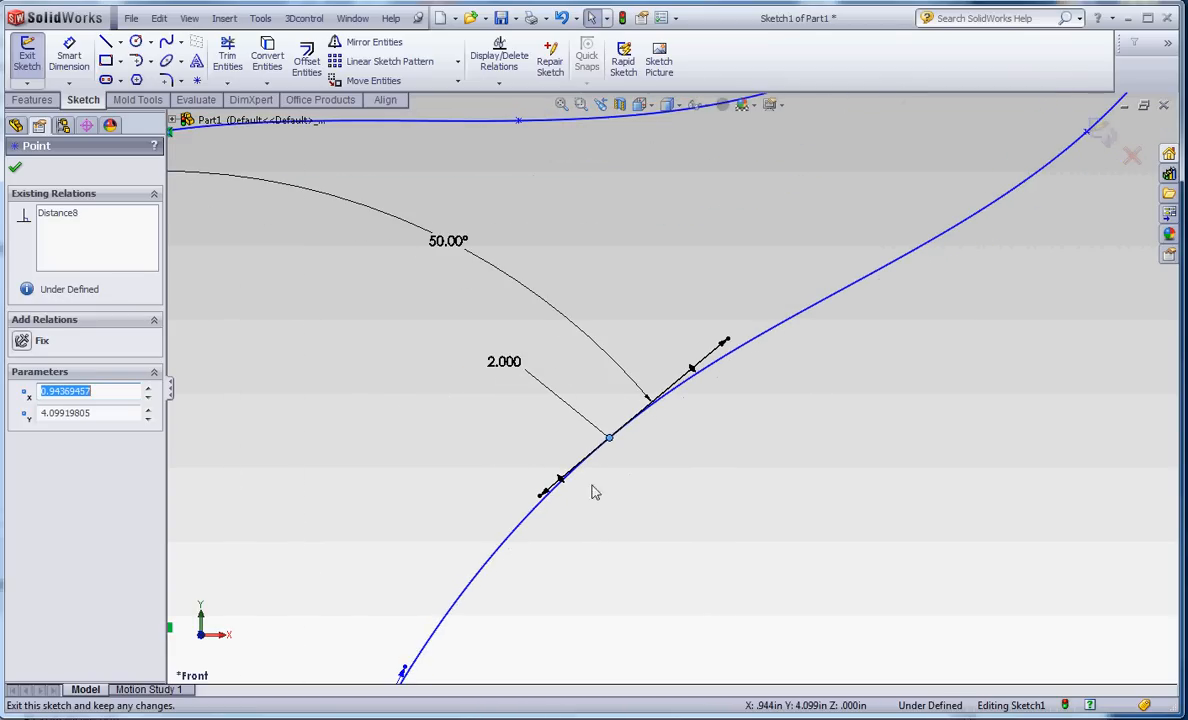
mouse_move(68, 56)
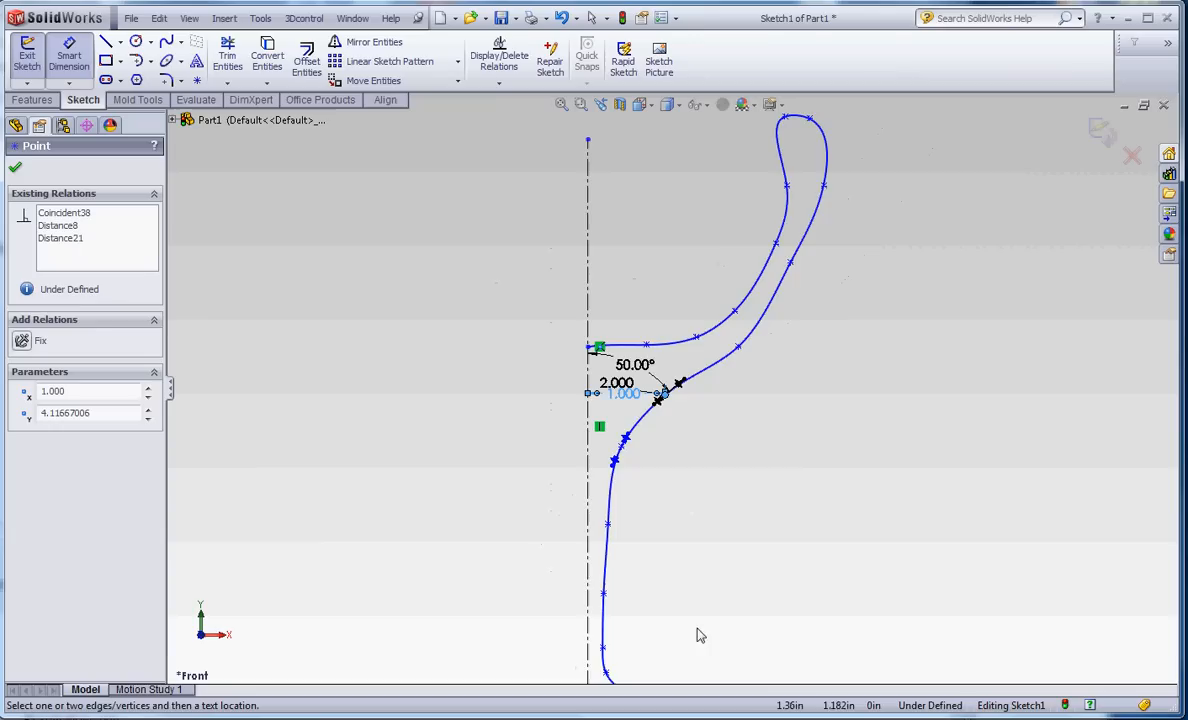
Locate the spline point 1.000 from the centerline and 4.000 above the base line
scroll(down, 3)
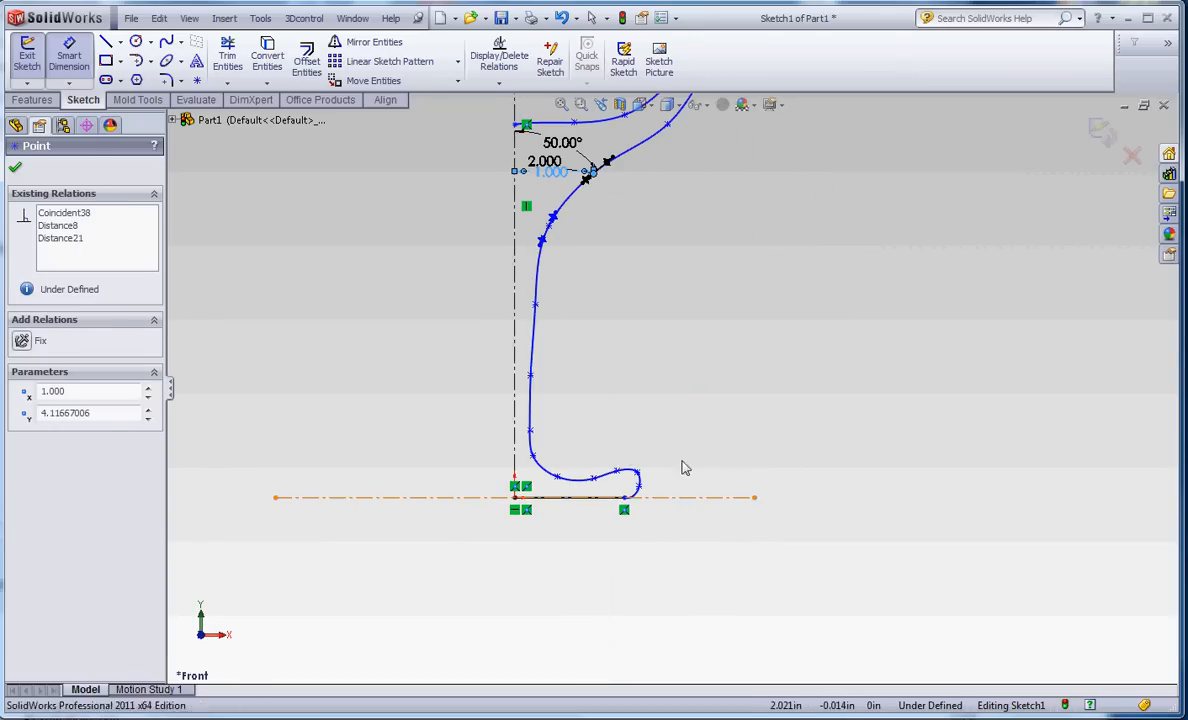
click(668, 396)
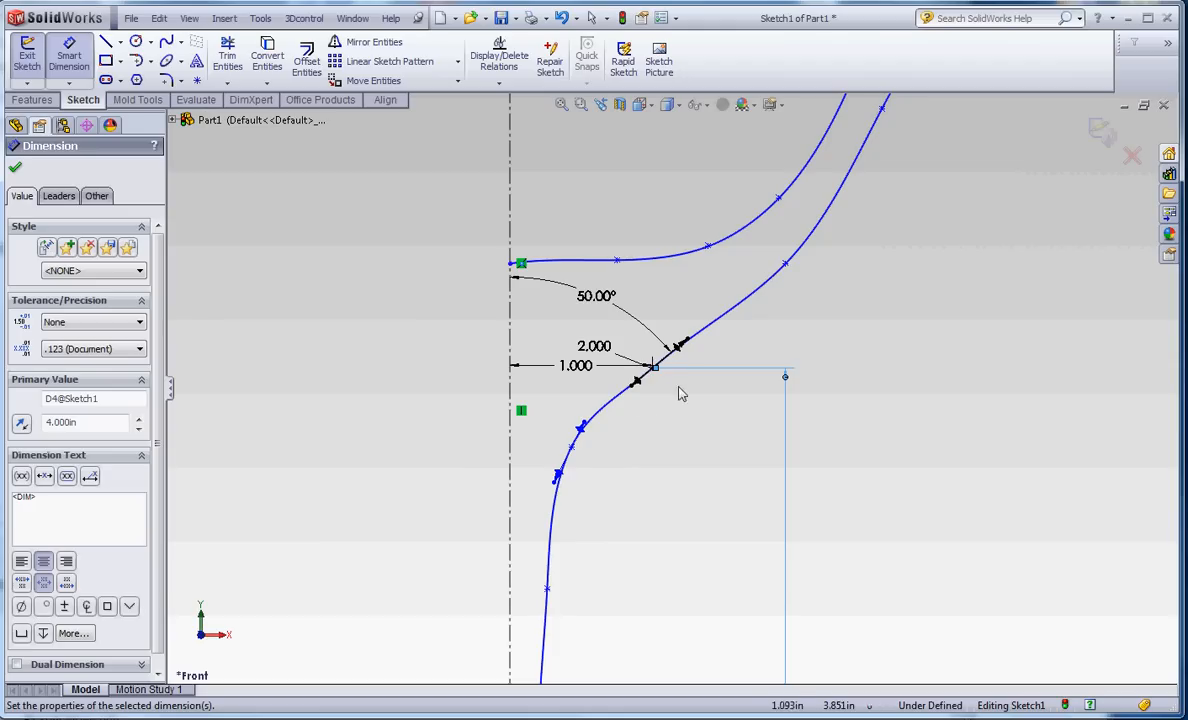
click(576, 364)
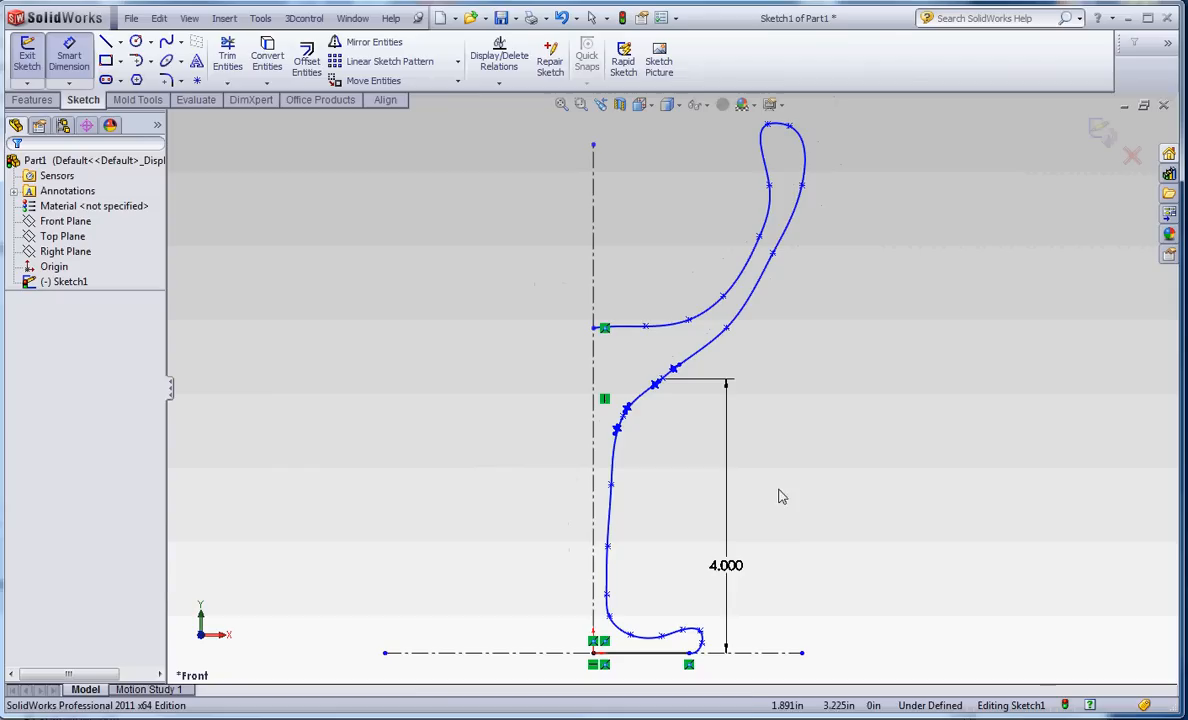
scroll(down, 3)
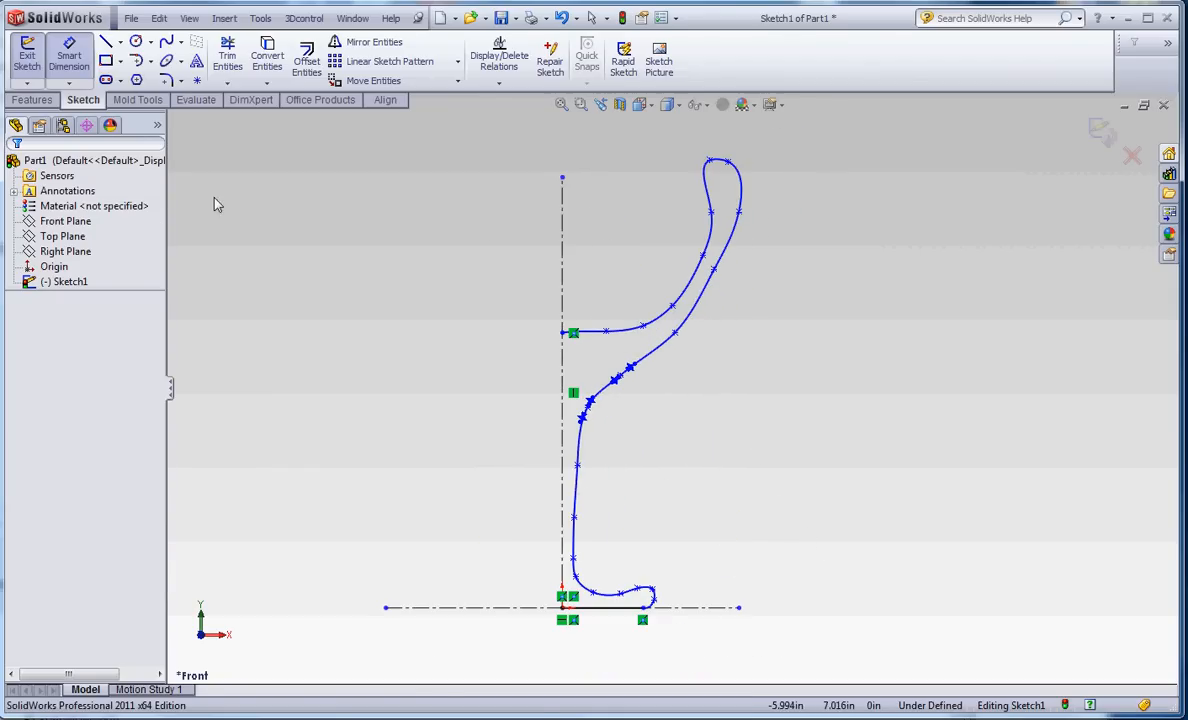
Revolved Boss/Base the profile 360° about the centerline into the solid glass and tilt to view the bowl
click(32, 100)
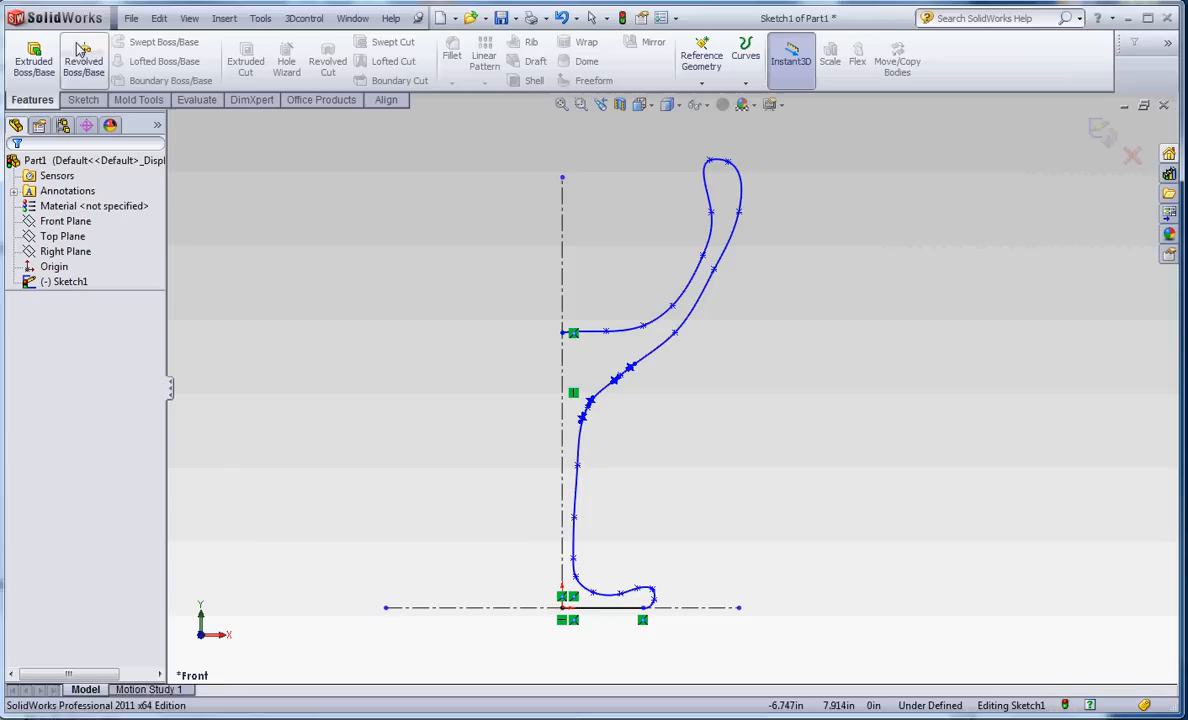
click(84, 60)
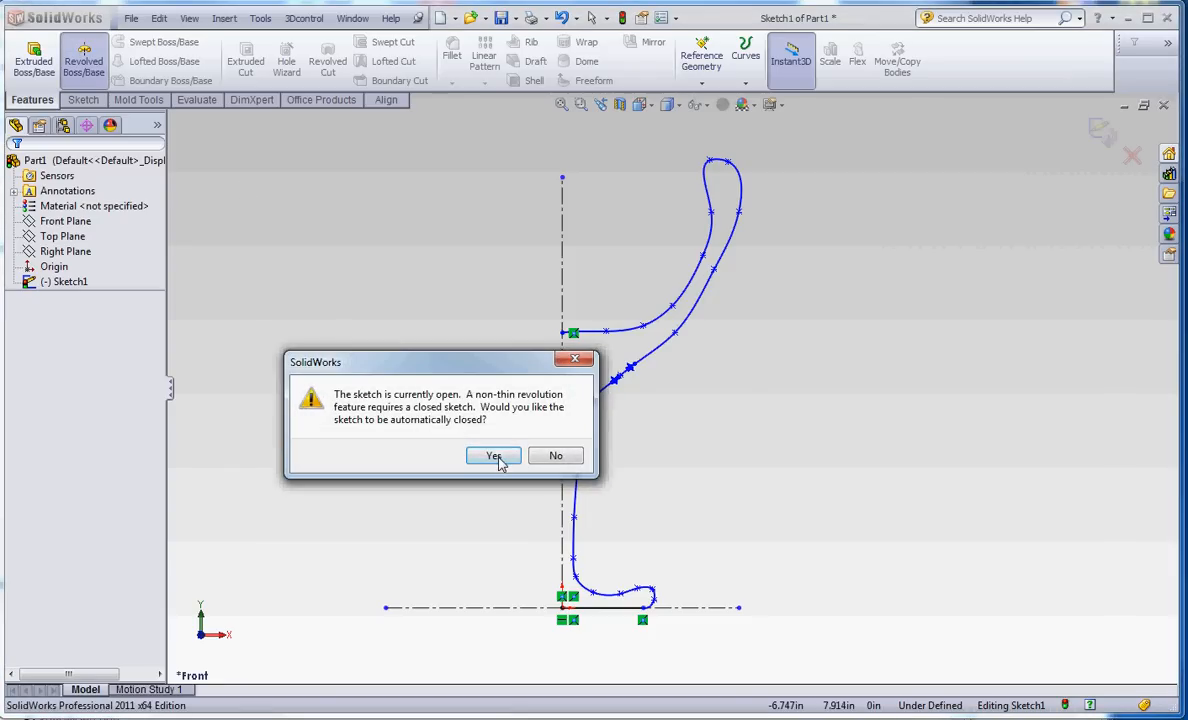
click(492, 456)
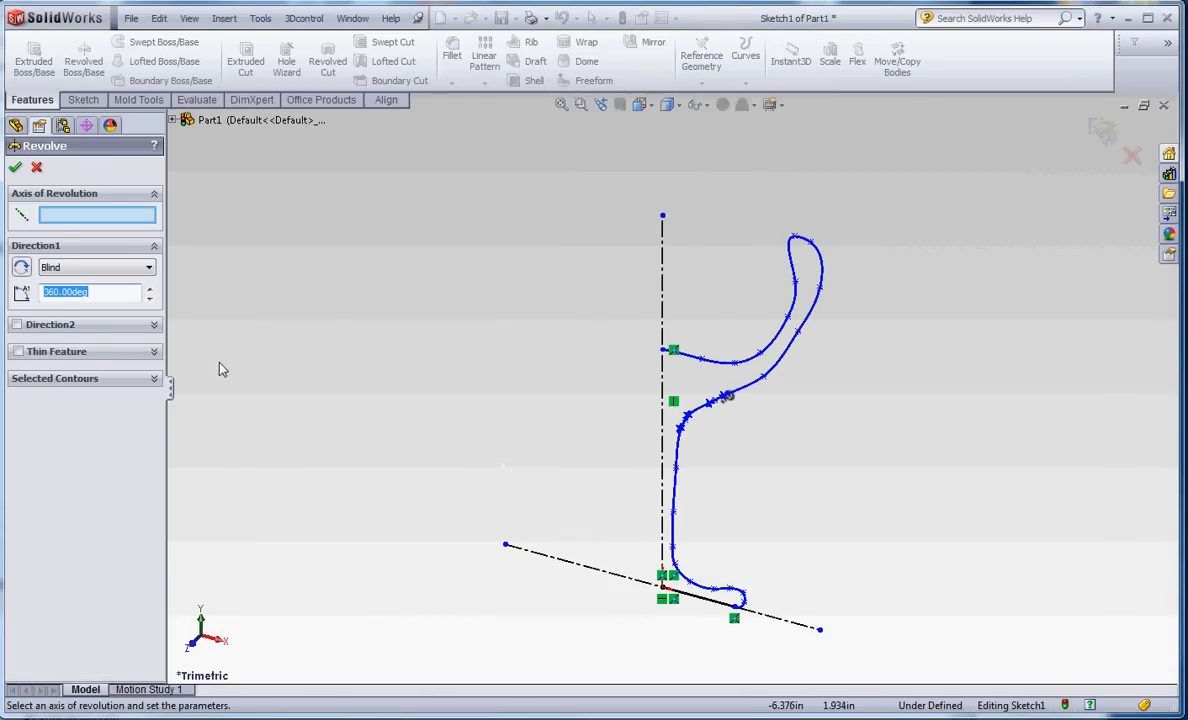
mouse_move(56, 216)
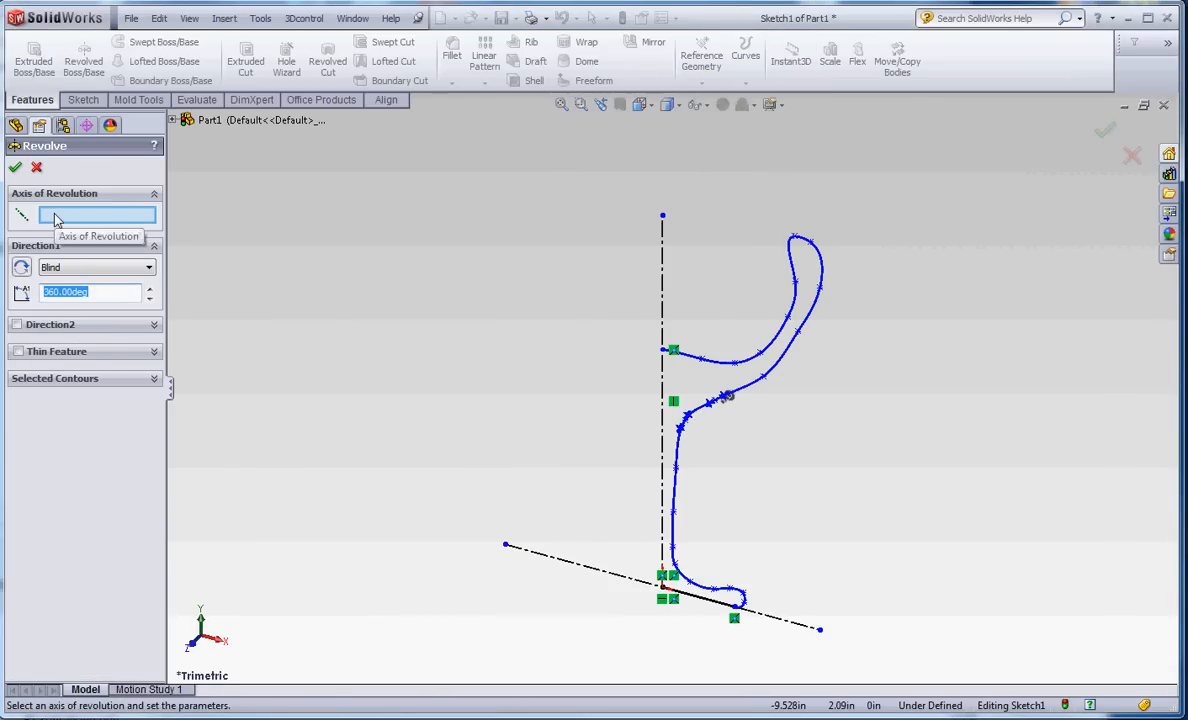
click(660, 590)
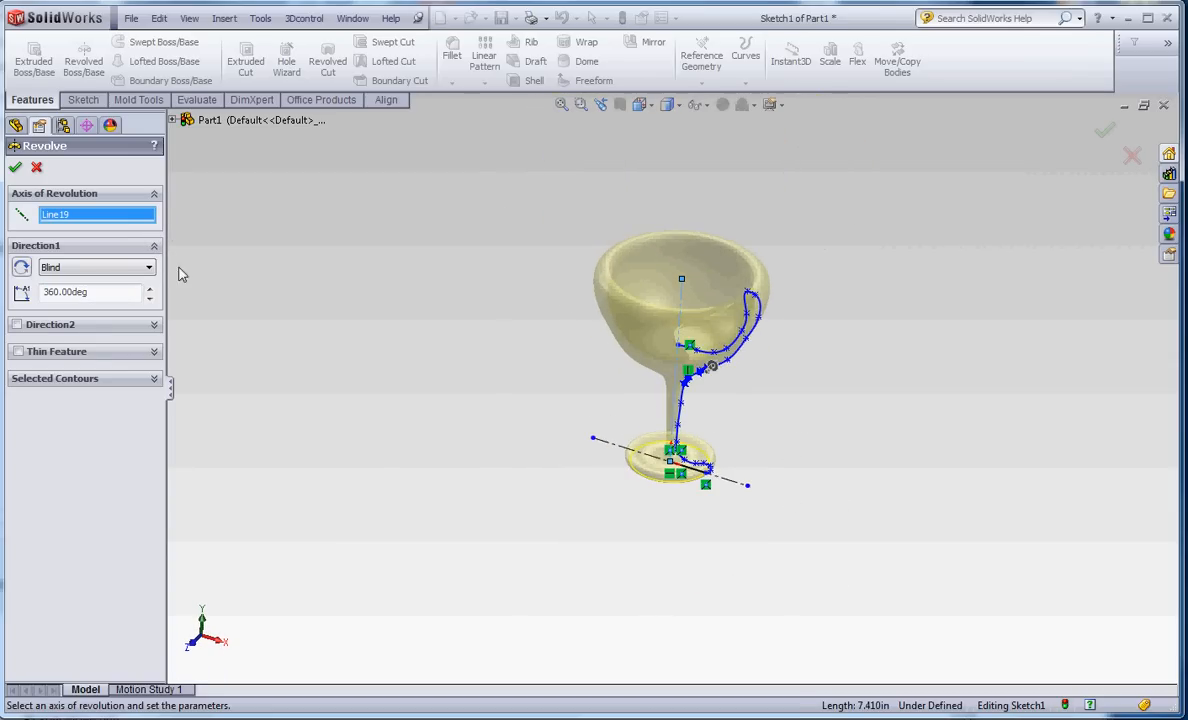
click(16, 168)
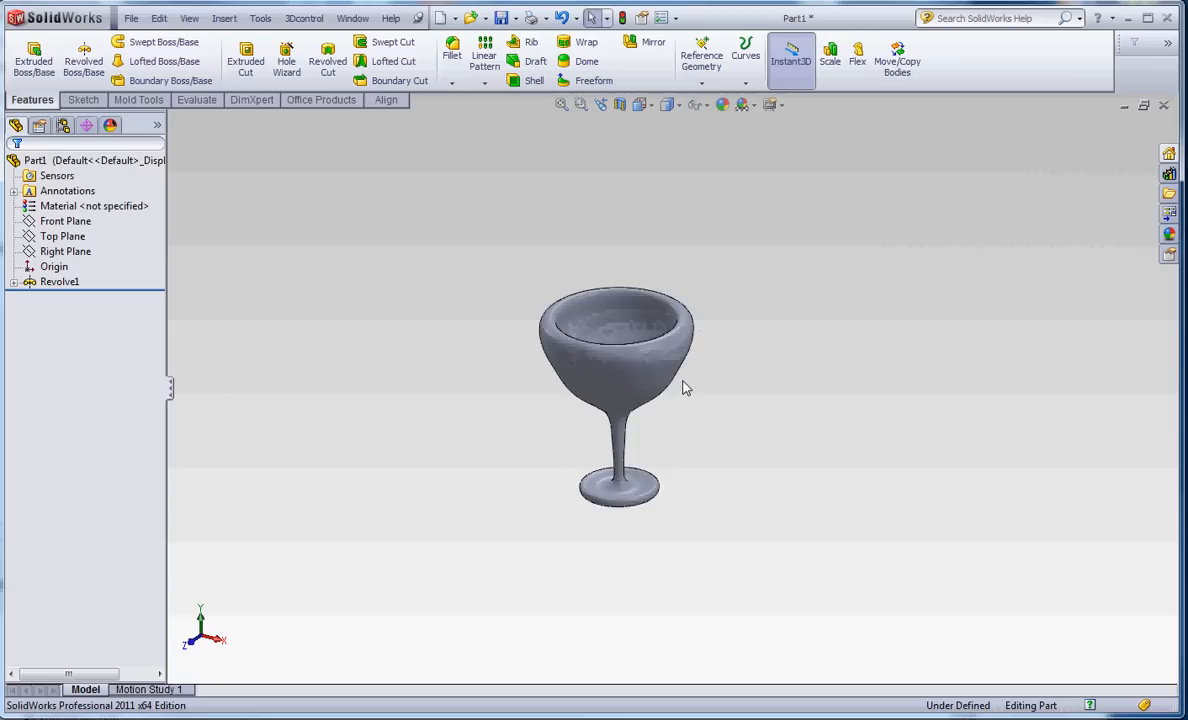
drag(688, 388, 704, 482)
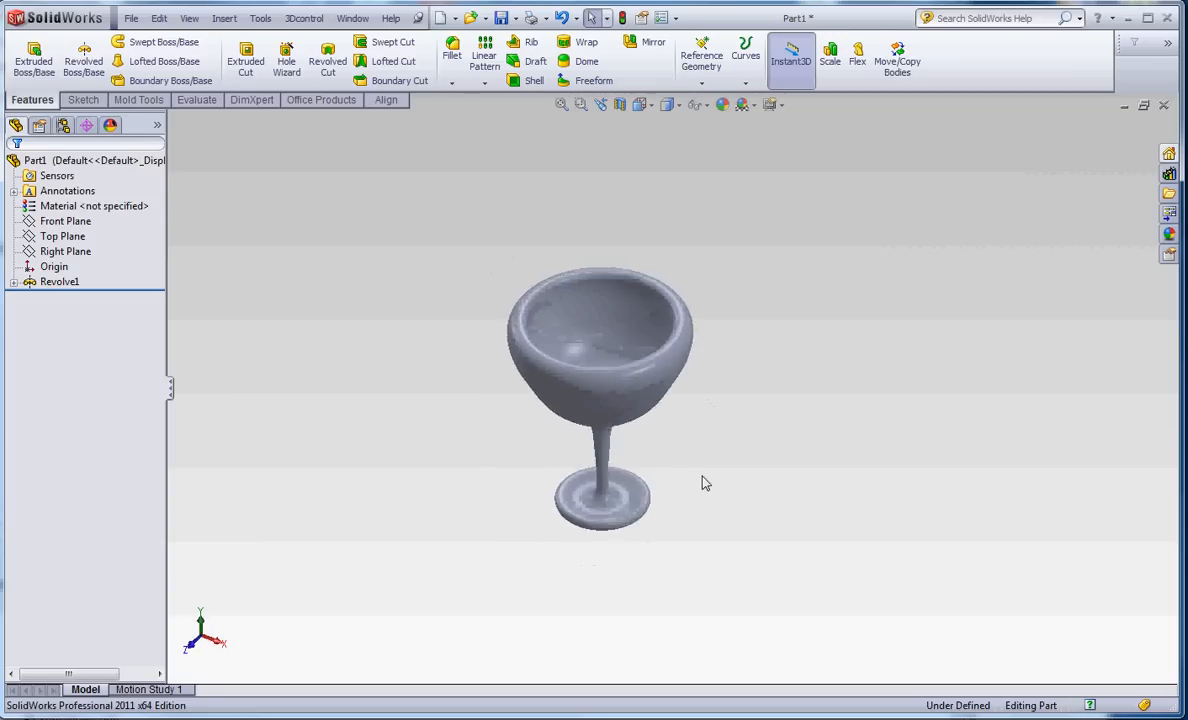